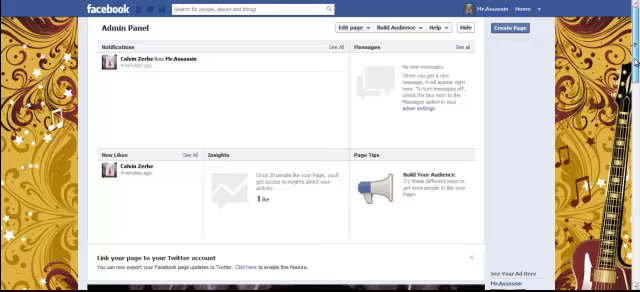
Step: Scroll the Mr. Assassin timeline and show the composer's Event, Milestone and Question options
{"action": "scroll", "scroll_direction": "down", "scroll_amount": 3}
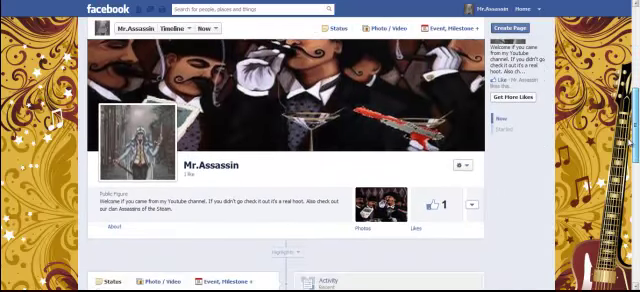
{"action": "scroll", "scroll_direction": "down", "scroll_amount": 3}
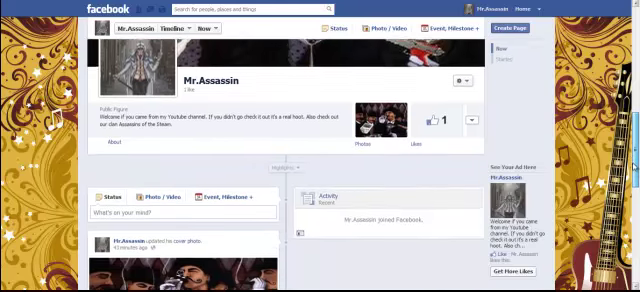
{"action": "scroll", "scroll_direction": "down", "scroll_amount": 3}
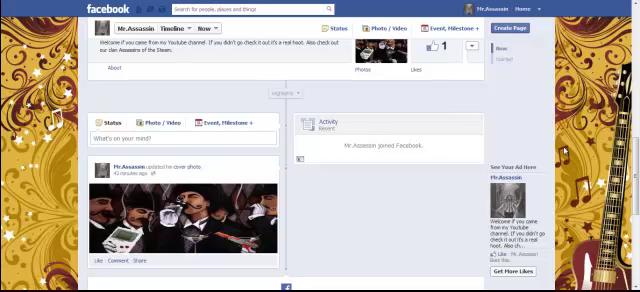
{"action": "left_click", "coordinate": [180, 138]}
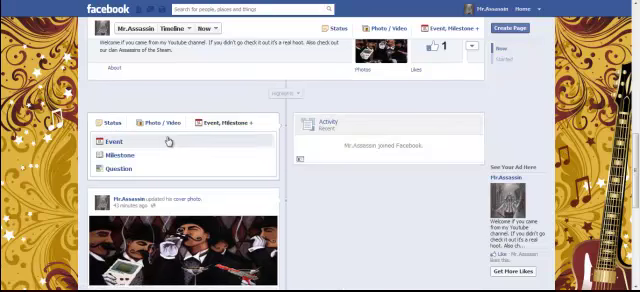
Step: Begin a status reading 'The first panel TF2 MVM It Will be on the'
{"action": "left_click", "coordinate": [112, 138]}
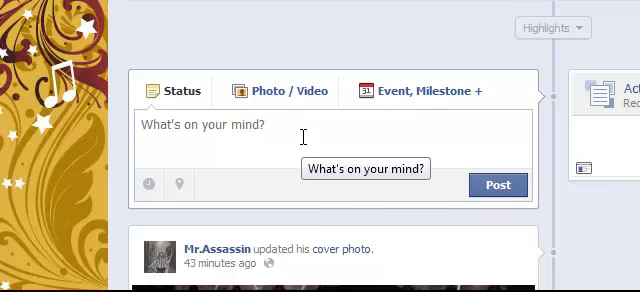
{"action": "type", "text": "The"}
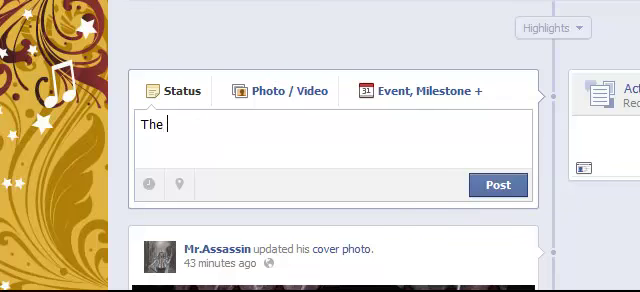
{"action": "type", "text": "first"}
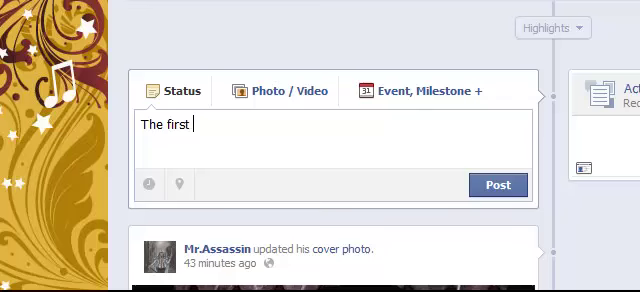
{"action": "type", "text": "panel"}
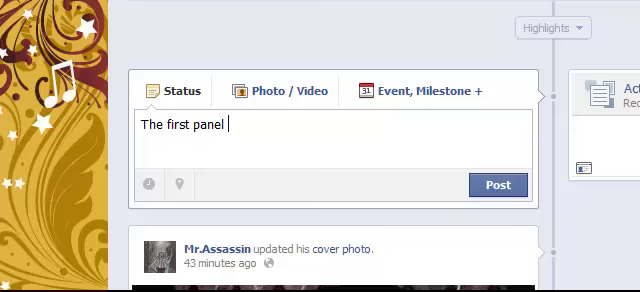
{"action": "type", "text": "TF2"}
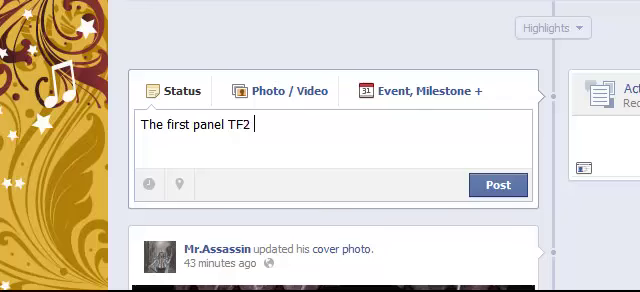
{"action": "type", "text": "M"}
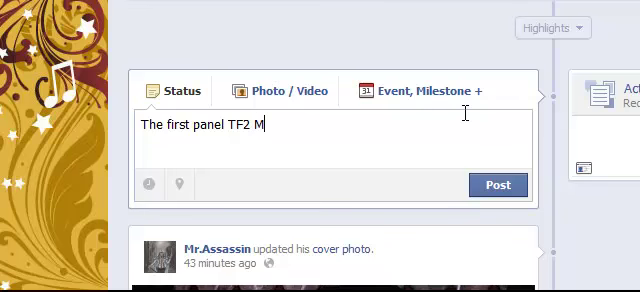
{"action": "type", "text": "VM"}
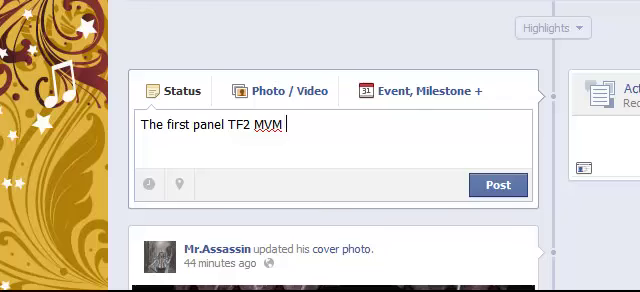
{"action": "type", "text": "Wil"}
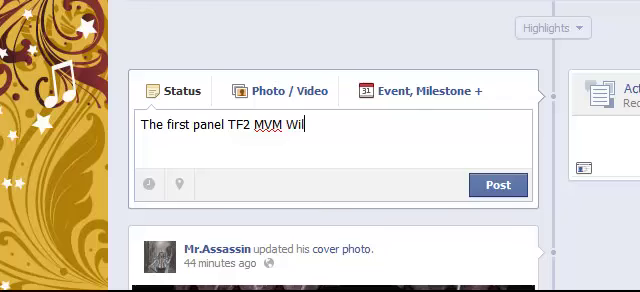
{"action": "type", "text": "It"}
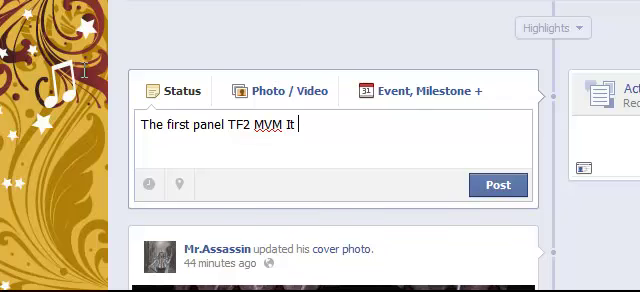
{"action": "type", "text": "Will b"}
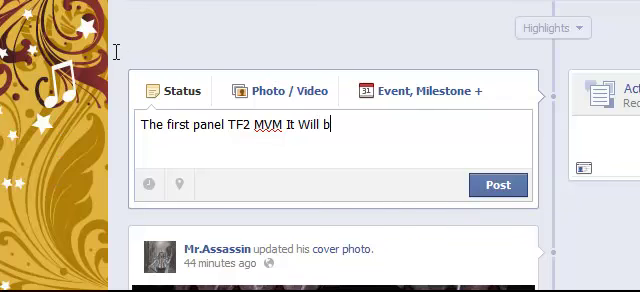
{"action": "type", "text": "e on t"}
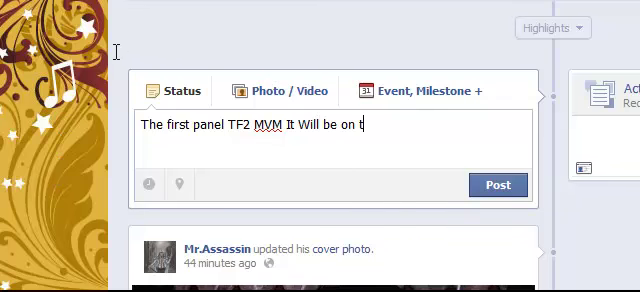
{"action": "type", "text": "he"}
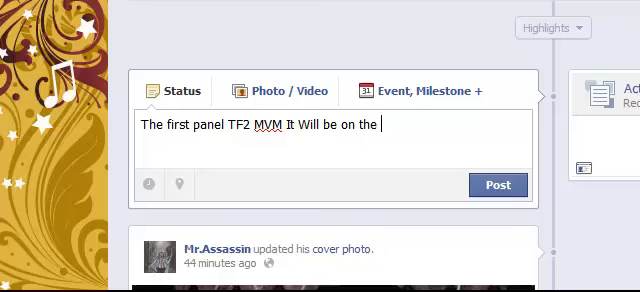
Step: Finish the status with 'Wed. of 7 of 2012 join in all the robot fun', correcting the weekday and year
{"action": "type", "text": "tuesda"}
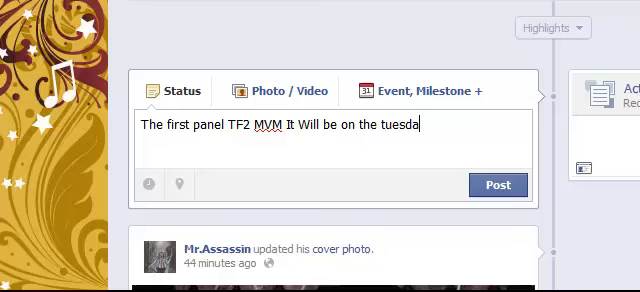
{"action": "type", "text": "y of"}
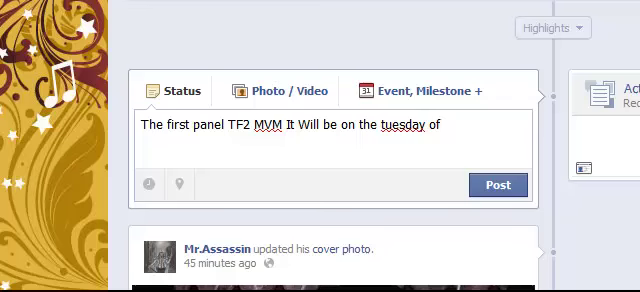
{"action": "key", "text": "backspace"}
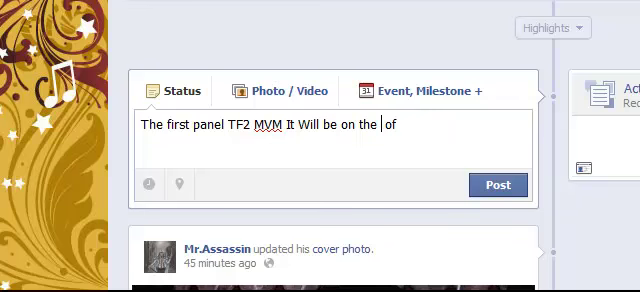
{"action": "type", "text": "Wed."}
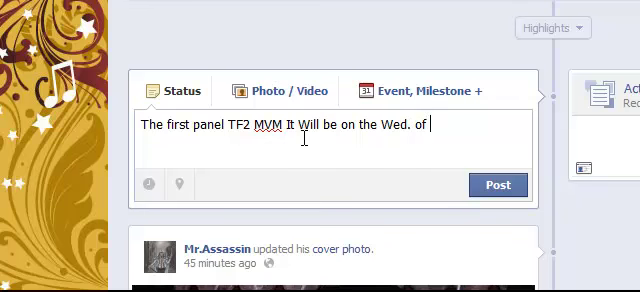
{"action": "type", "text": "7"}
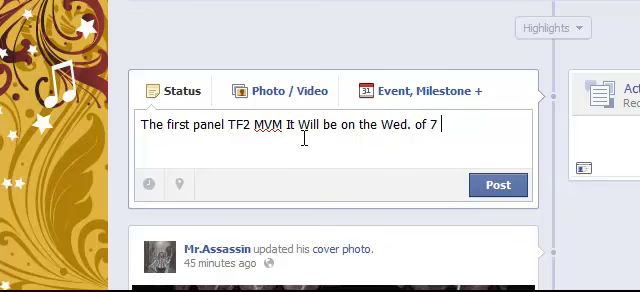
{"action": "type", "text": "of 2"}
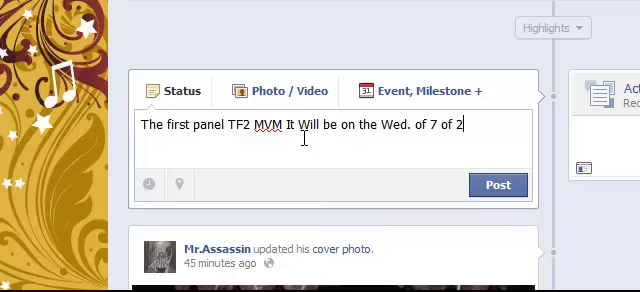
{"action": "type", "text": "9012"}
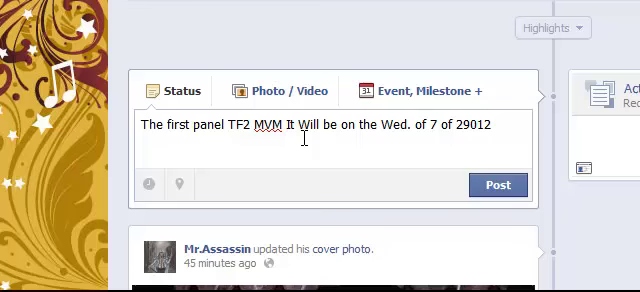
{"action": "key", "text": "Backspace"}
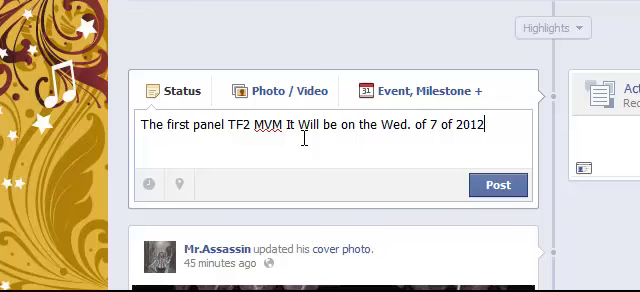
{"action": "type", "text": "join"}
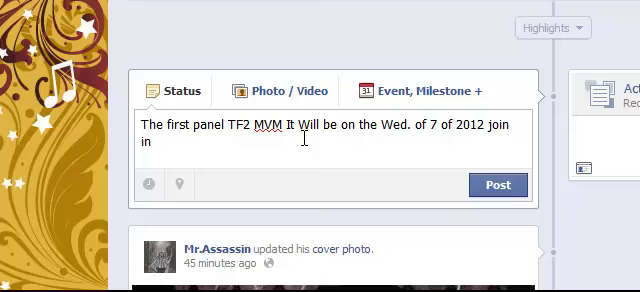
{"action": "type", "text": "all the"}
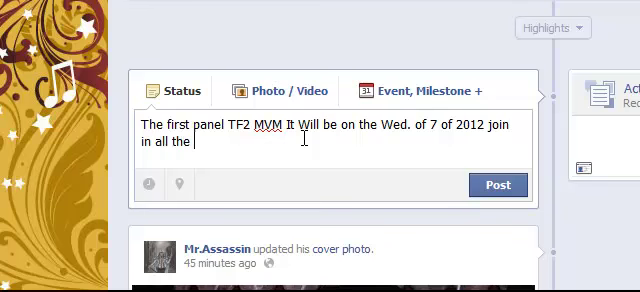
{"action": "type", "text": "robot"}
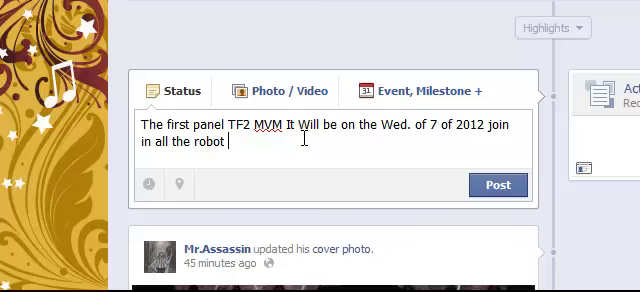
{"action": "type", "text": "fun"}
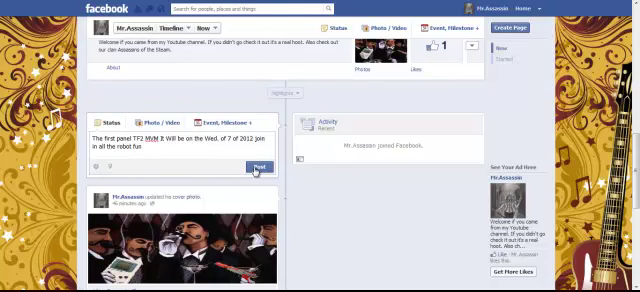
Step: Publish the TF2 MVM panel announcement as a status post on the Mr. Assassin page
{"action": "left_click", "coordinate": [256, 160]}
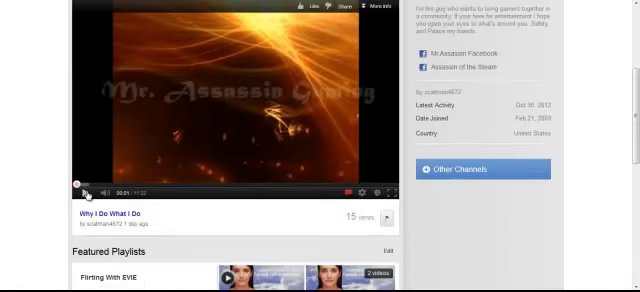
Step: Scroll through the Mr. Assassin YouTube channel page's featured video and details
{"action": "scroll", "scroll_direction": "up", "scroll_amount": 3}
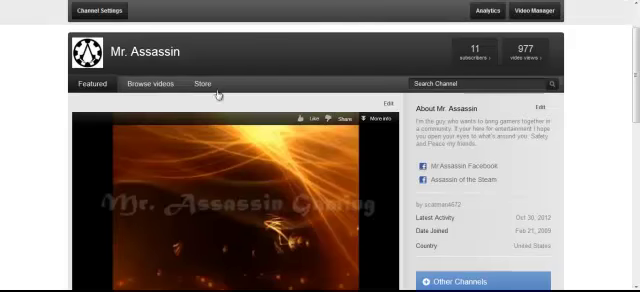
{"action": "scroll", "scroll_direction": "down", "scroll_amount": 3}
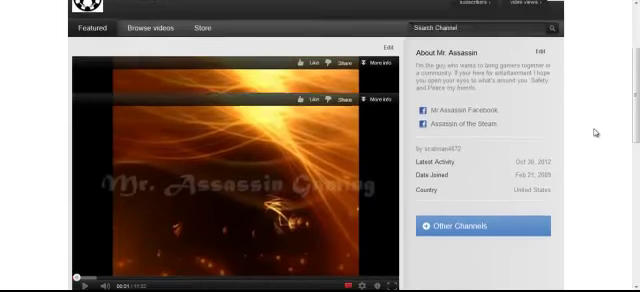
{"action": "scroll", "scroll_direction": "up", "scroll_amount": 3}
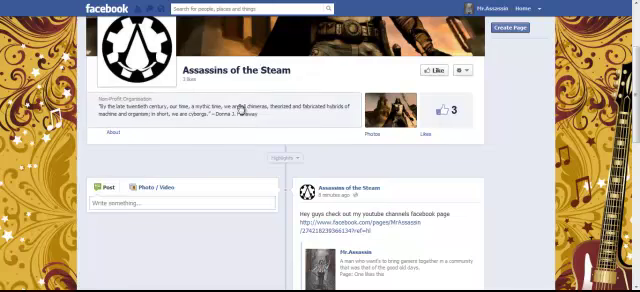
Step: Scroll the Assassins of the Steam timeline down to its YouTube channel invitation post
{"action": "scroll", "scroll_direction": "down", "scroll_amount": 3}
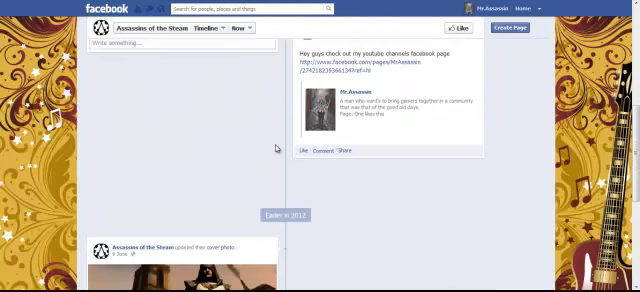
{"action": "scroll", "scroll_direction": "down", "scroll_amount": 3}
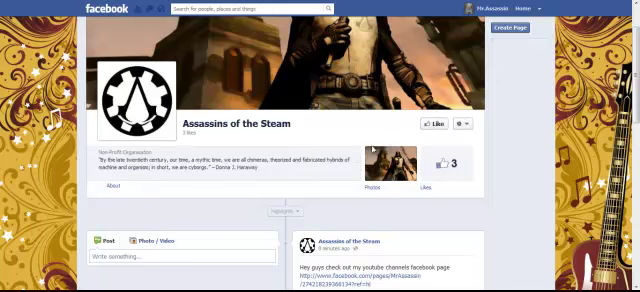
{"action": "scroll", "scroll_direction": "down", "scroll_amount": 3}
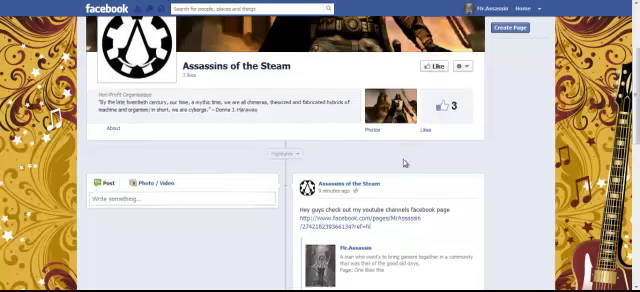
{"action": "scroll", "scroll_direction": "down", "scroll_amount": 3}
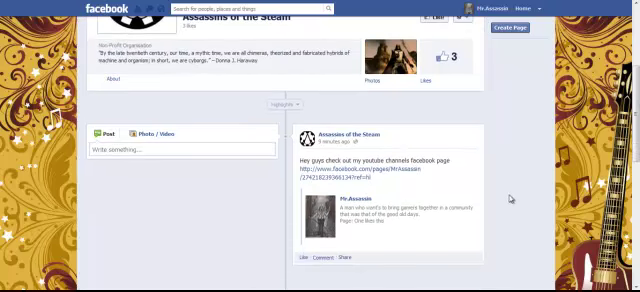